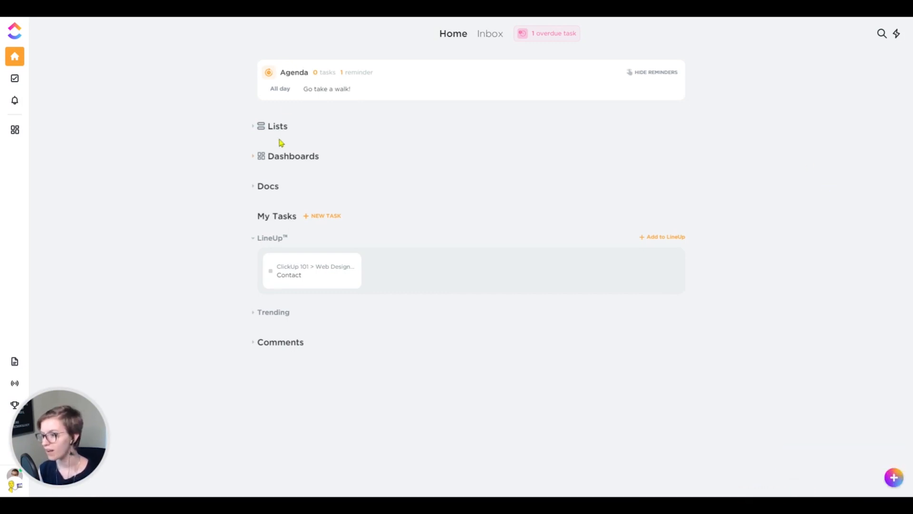
pyautogui.moveTo(294, 342)
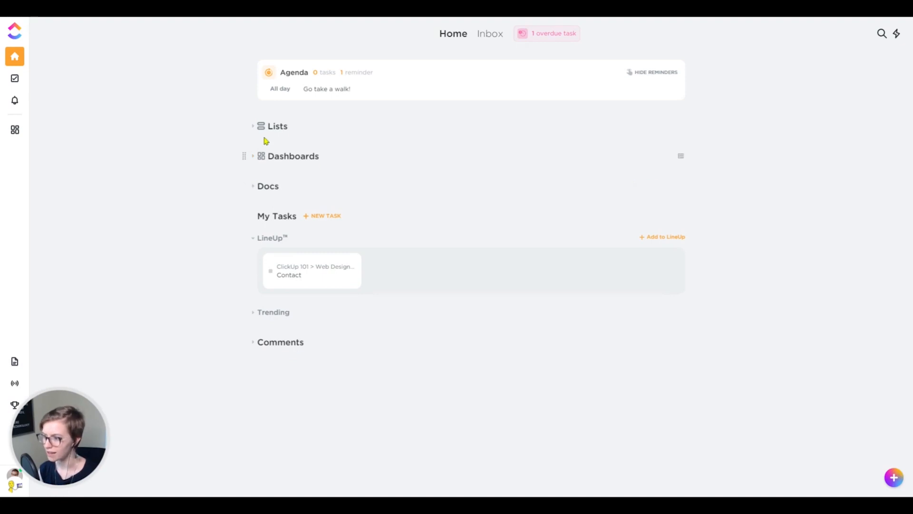
pyautogui.moveTo(295, 138)
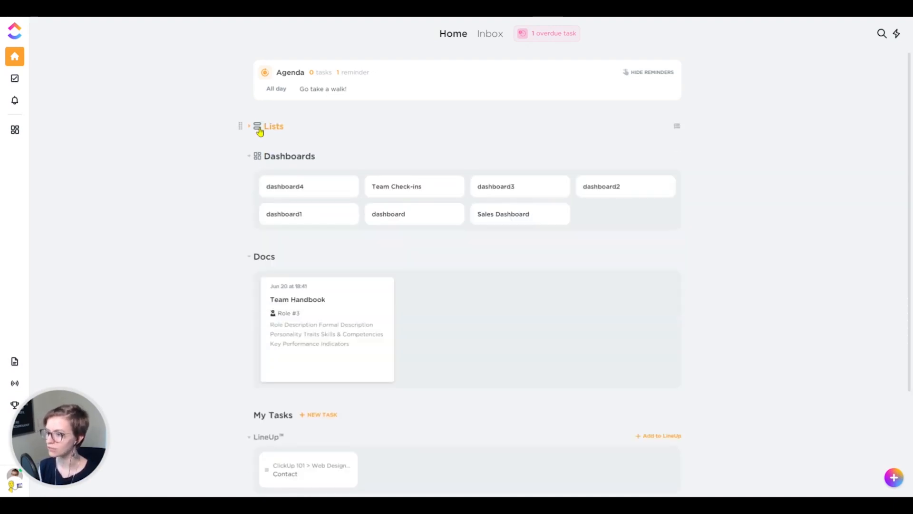
# Step: Expand Lists, collapse Trending, and add Project A's task 2 to the LineUp, then view it
pyautogui.click(249, 126)
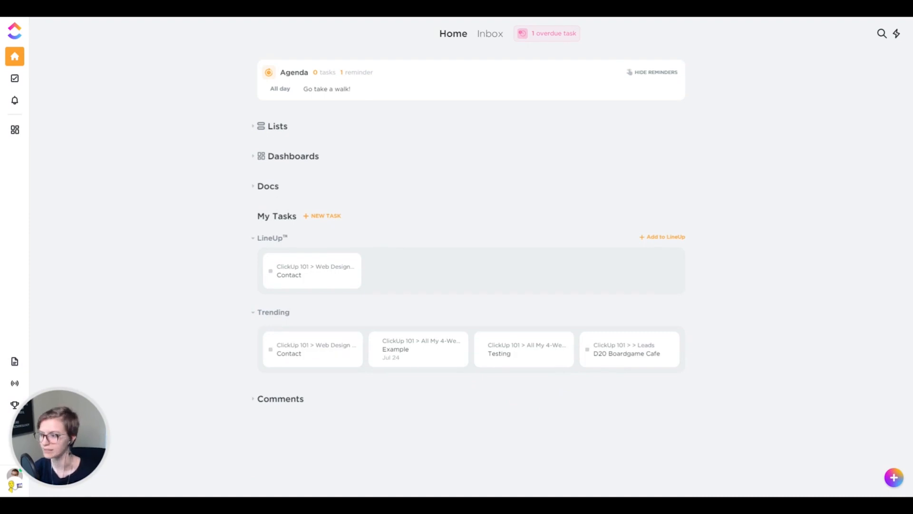
pyautogui.click(273, 311)
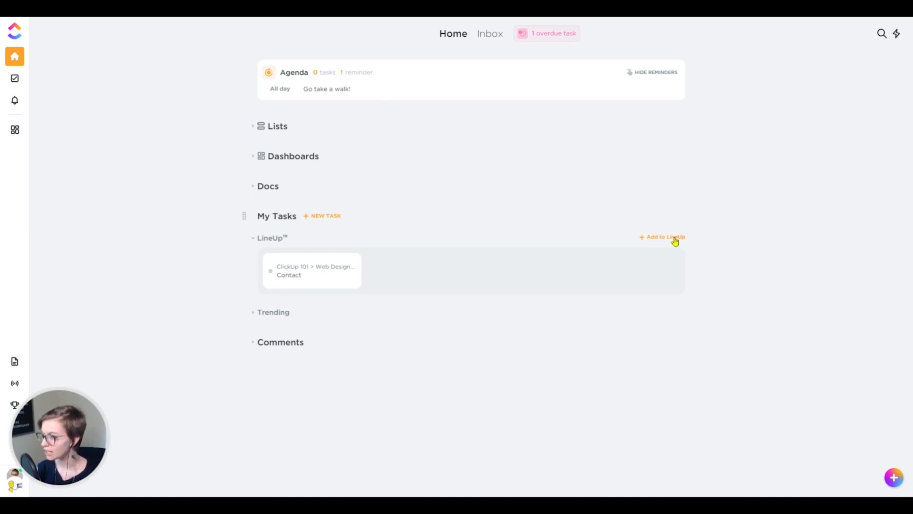
pyautogui.click(665, 237)
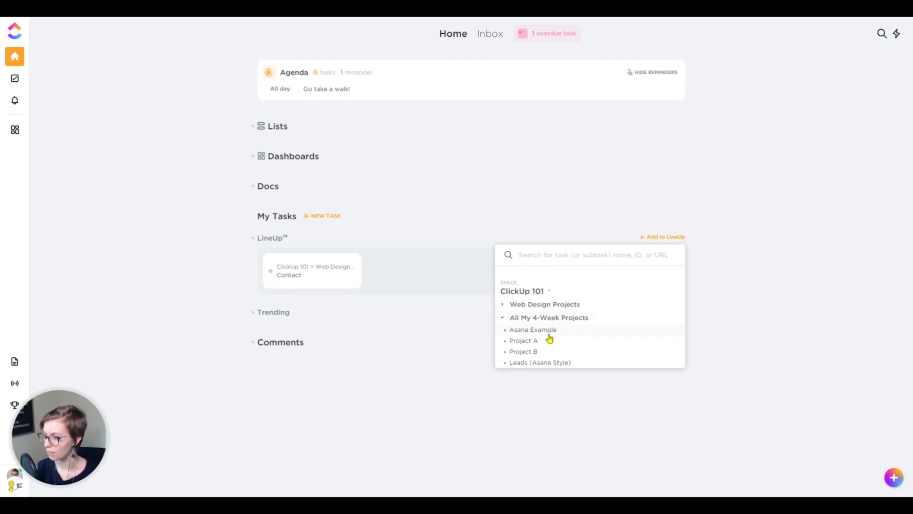
pyautogui.click(524, 340)
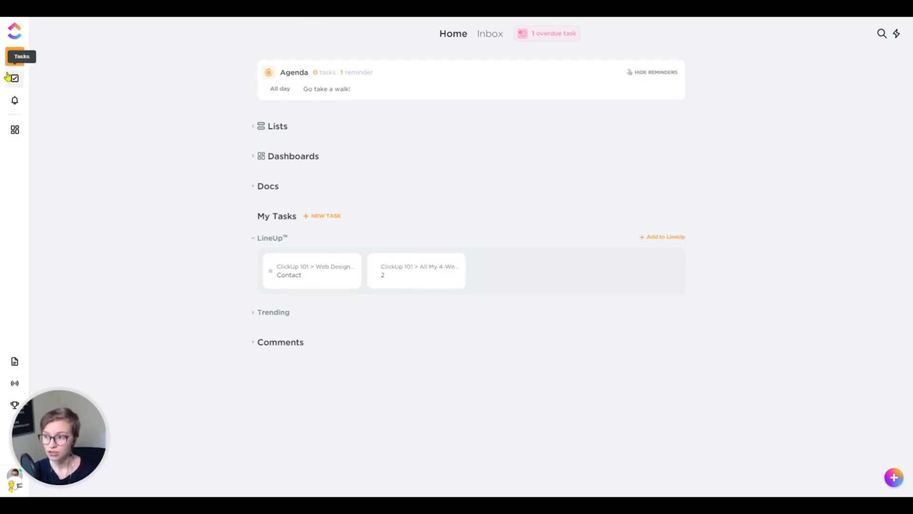
pyautogui.click(416, 270)
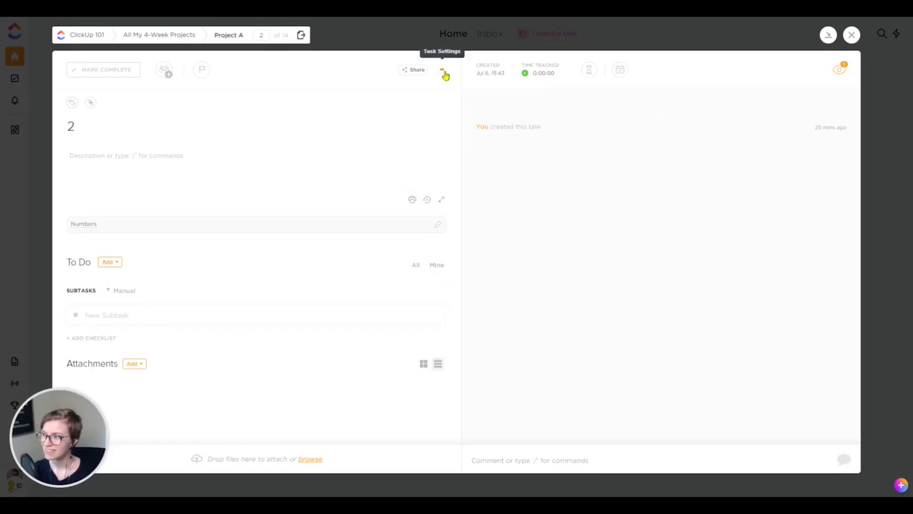
pyautogui.click(442, 70)
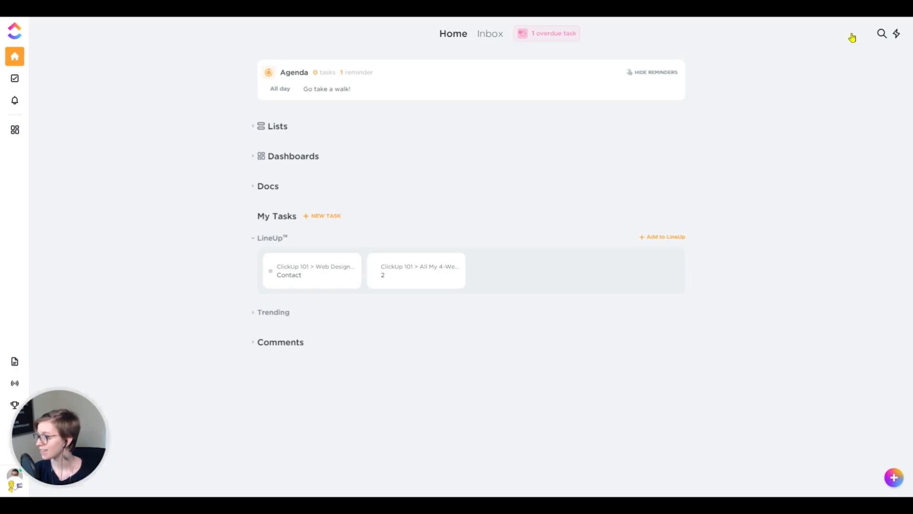
pyautogui.moveTo(659, 134)
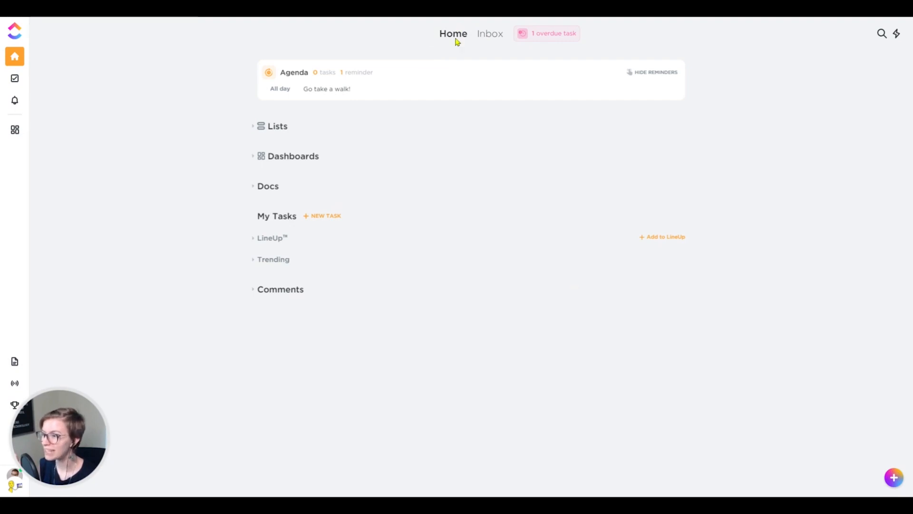
pyautogui.moveTo(496, 44)
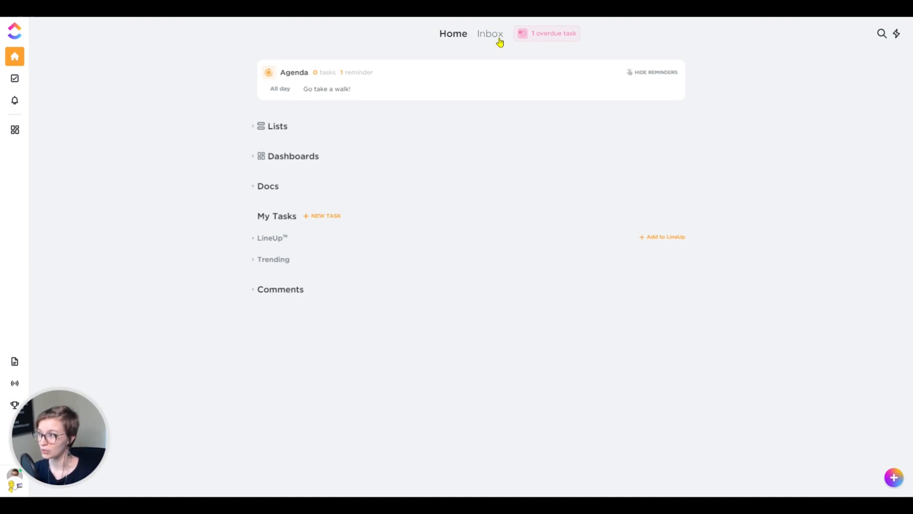
pyautogui.moveTo(517, 88)
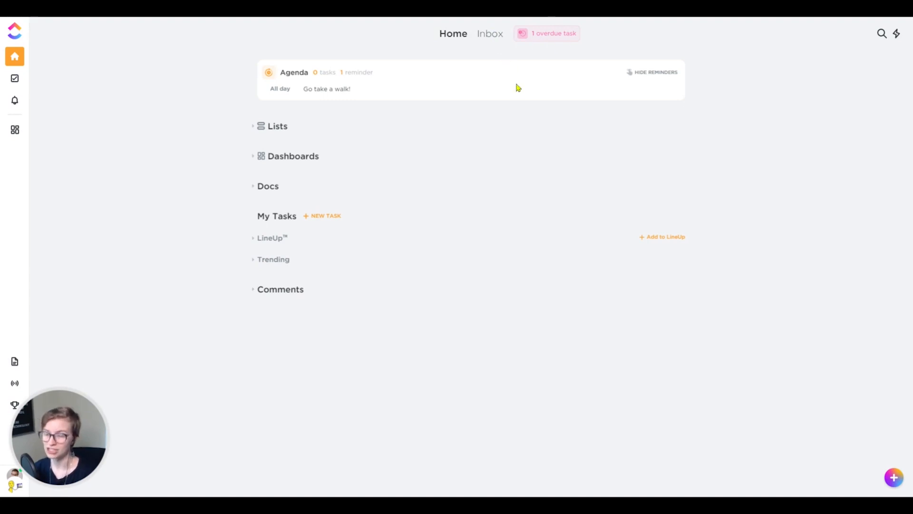
pyautogui.moveTo(517, 102)
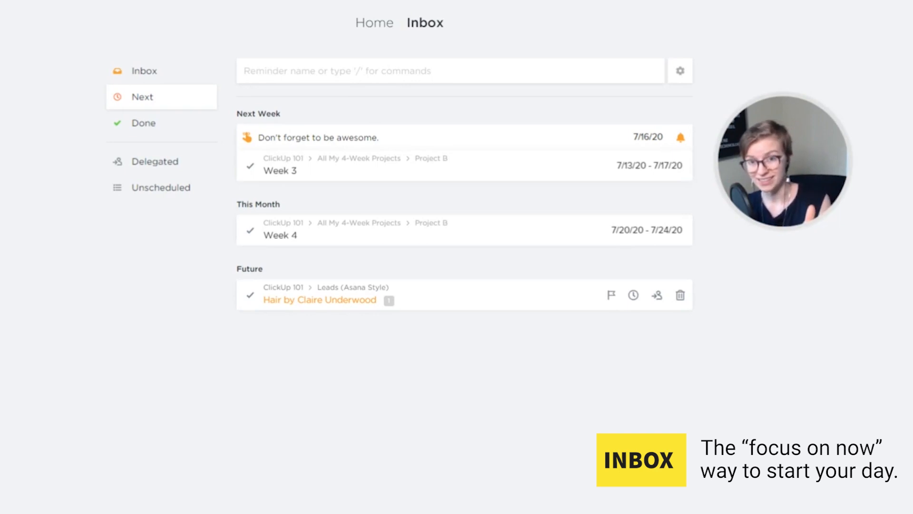
# Step: Briefly return Home, then switch to the Inbox showing the 11/21/20 future task
pyautogui.click(374, 22)
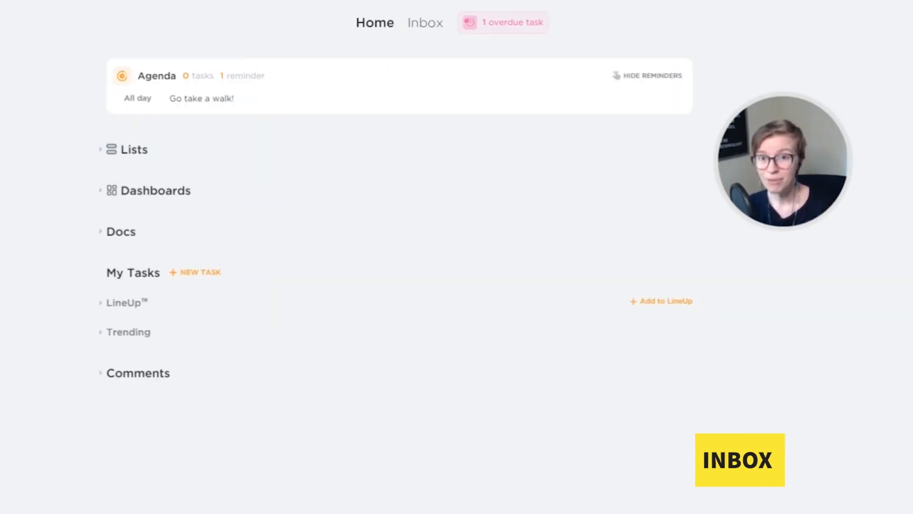
pyautogui.moveTo(204, 66)
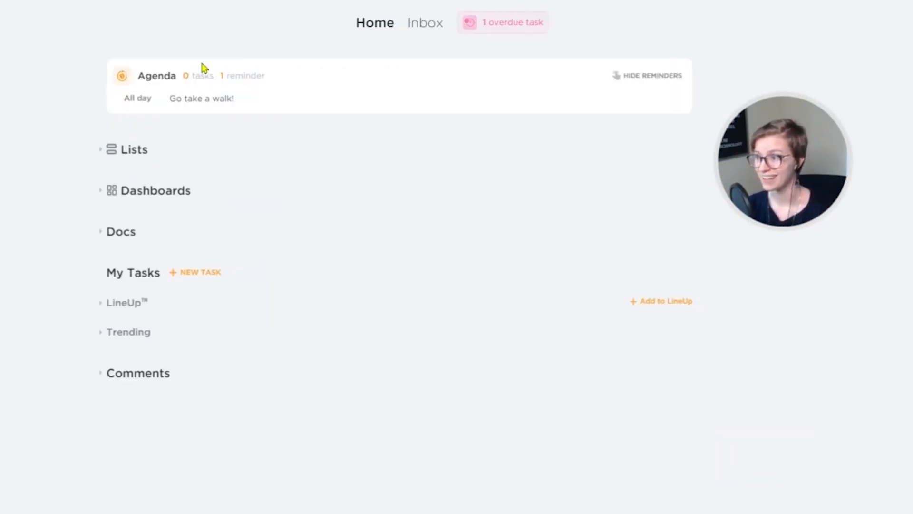
pyautogui.click(425, 22)
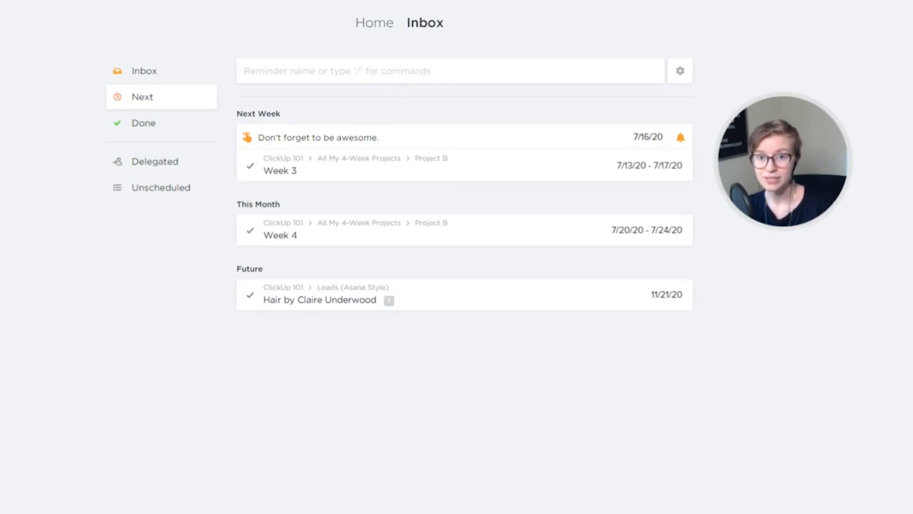
pyautogui.moveTo(361, 303)
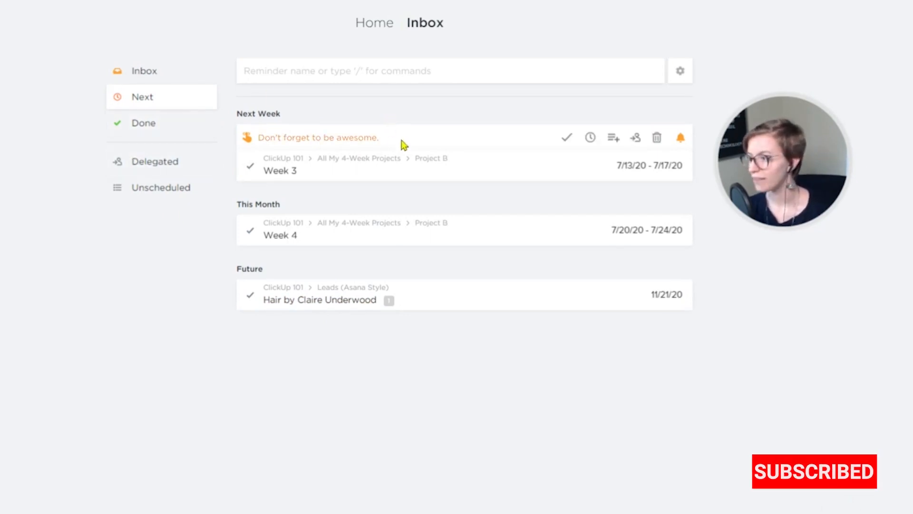
# Step: Try delegating the awesome reminder, then view the empty Delegated reminders list
pyautogui.click(635, 138)
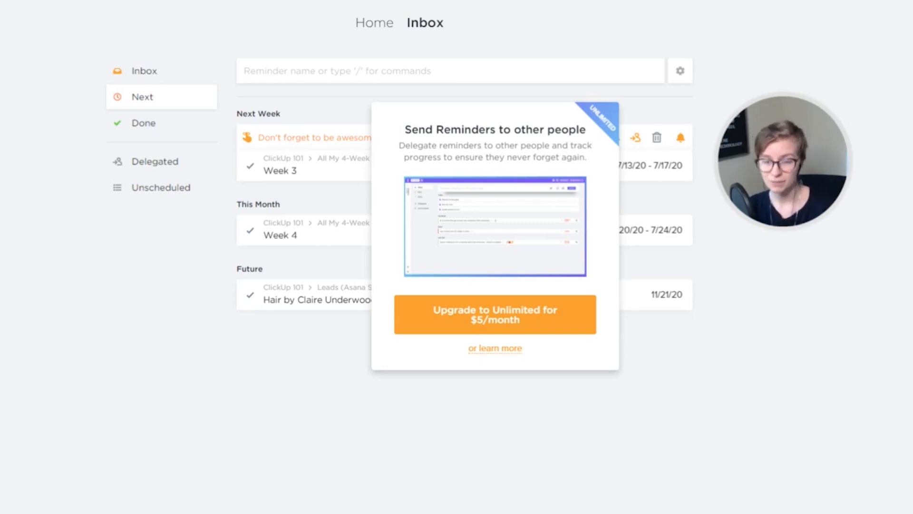
pyautogui.moveTo(697, 382)
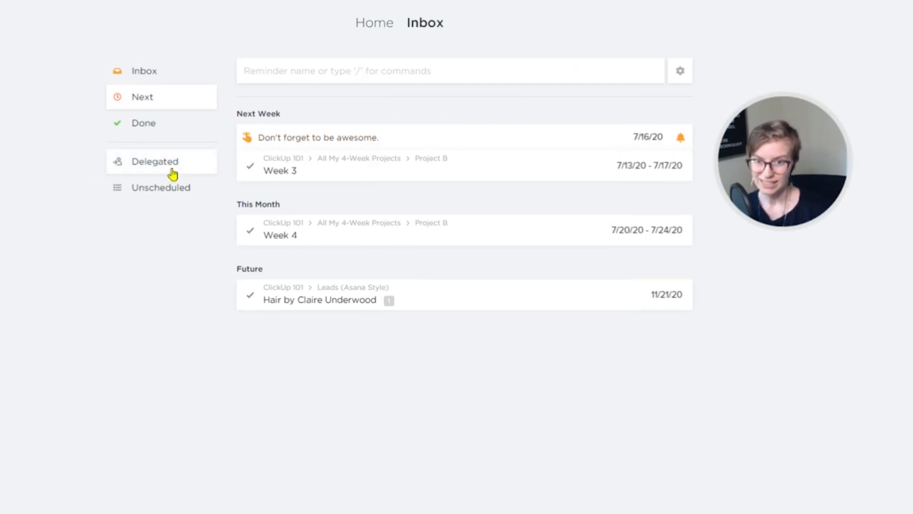
pyautogui.click(155, 162)
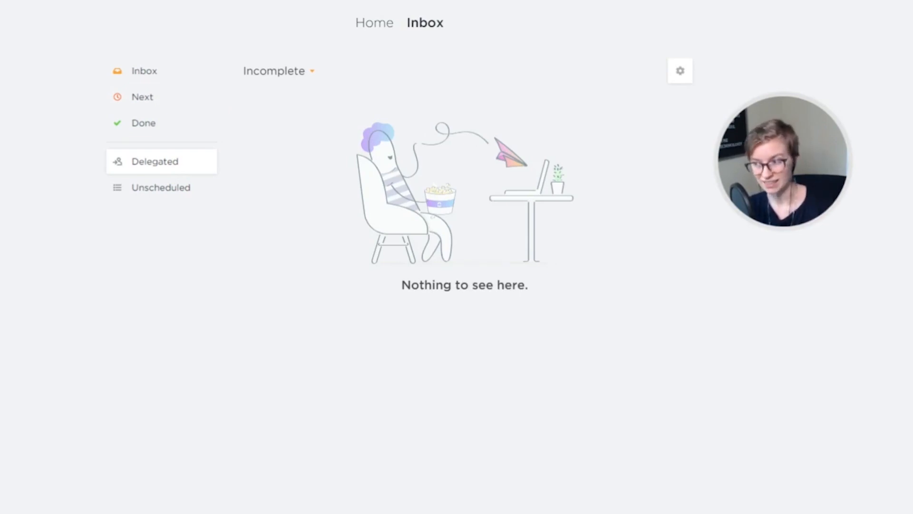
# Step: View unscheduled tasks and their SortBy: Priority options, then go back to Home
pyautogui.click(161, 187)
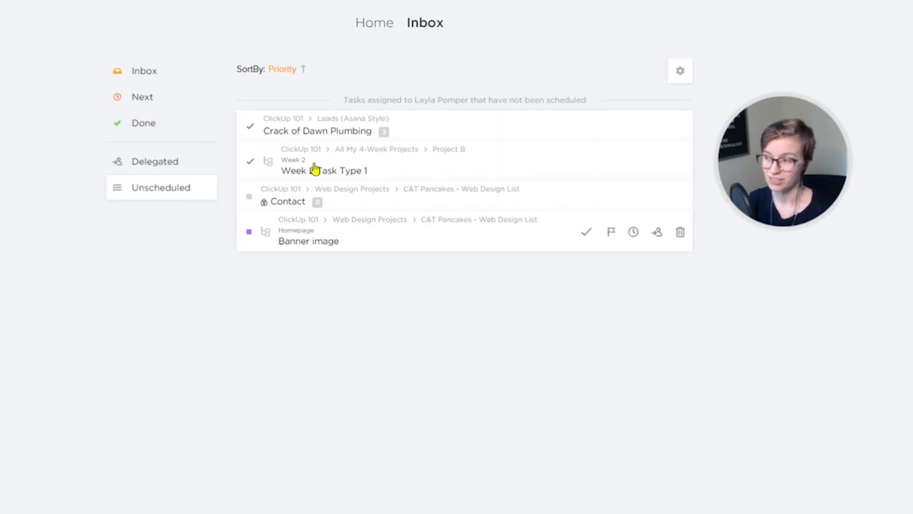
pyautogui.moveTo(345, 265)
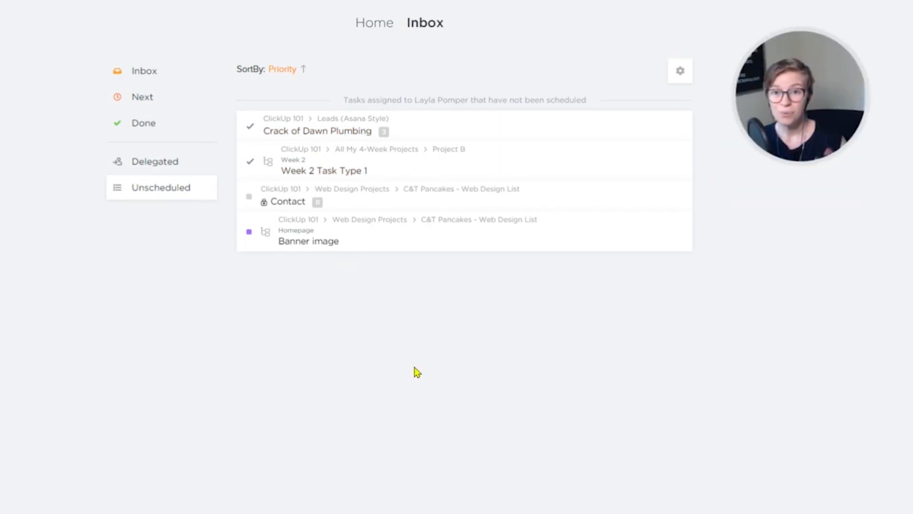
pyautogui.moveTo(281, 64)
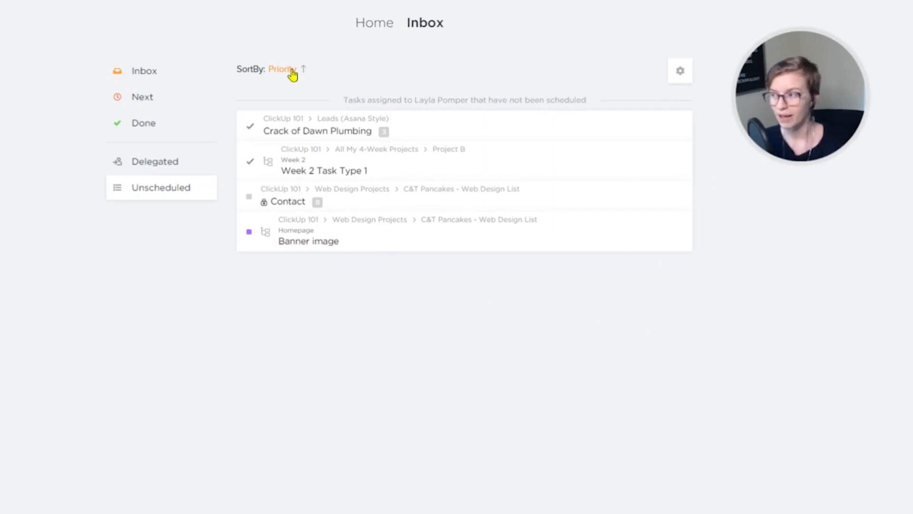
pyautogui.click(284, 69)
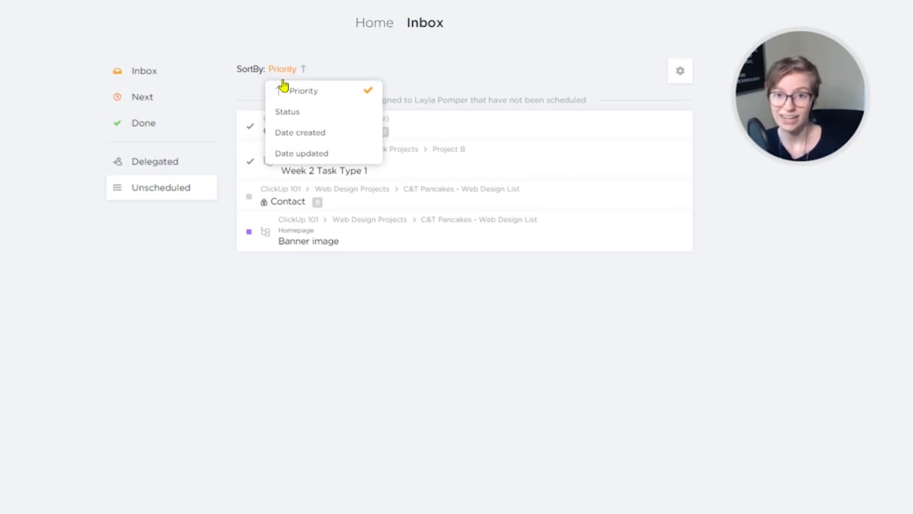
pyautogui.moveTo(345, 147)
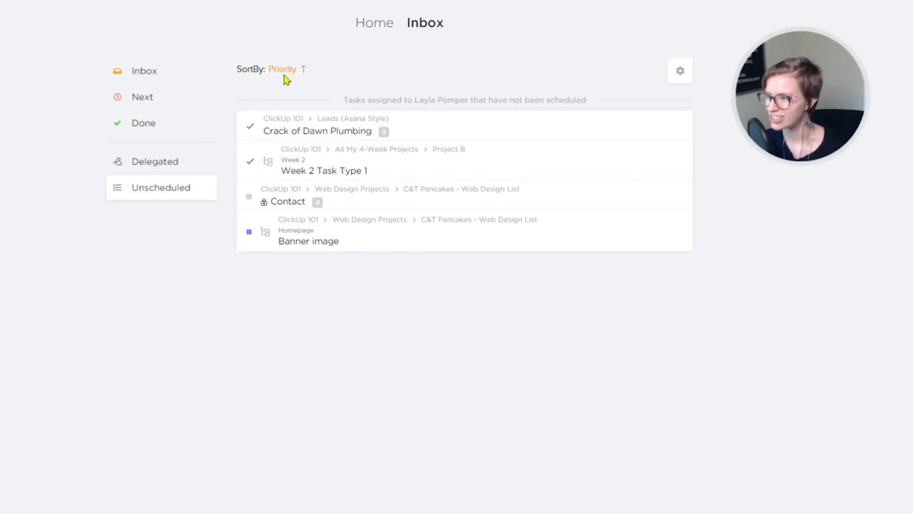
pyautogui.click(375, 23)
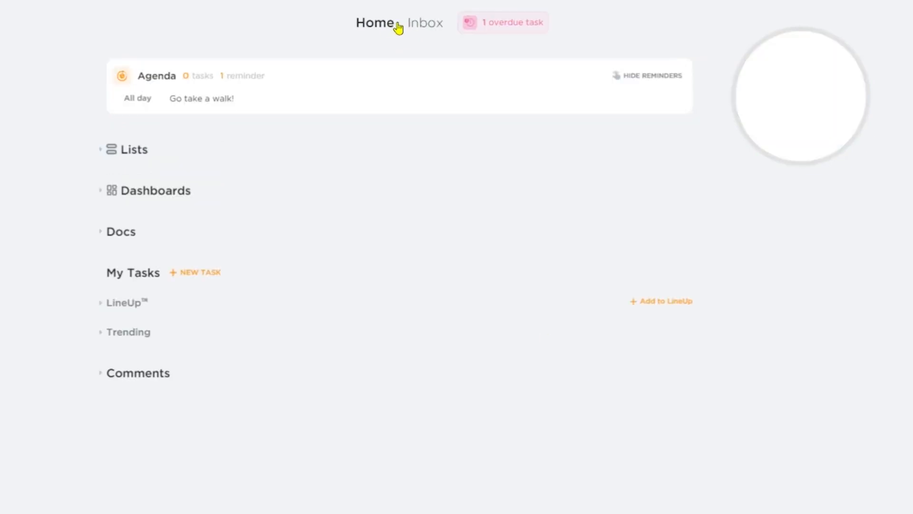
pyautogui.moveTo(457, 61)
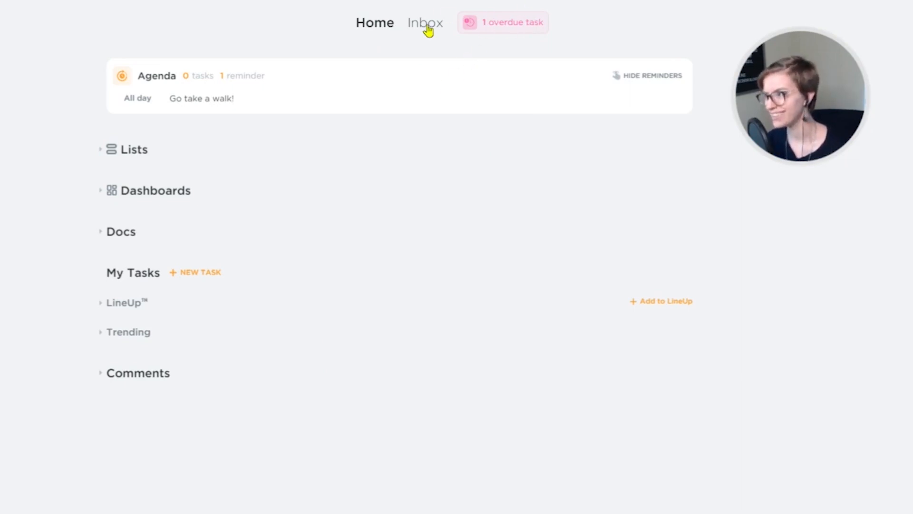
# Step: Show the Inbox's Next list with Next Week, This Month and Future items
pyautogui.click(425, 23)
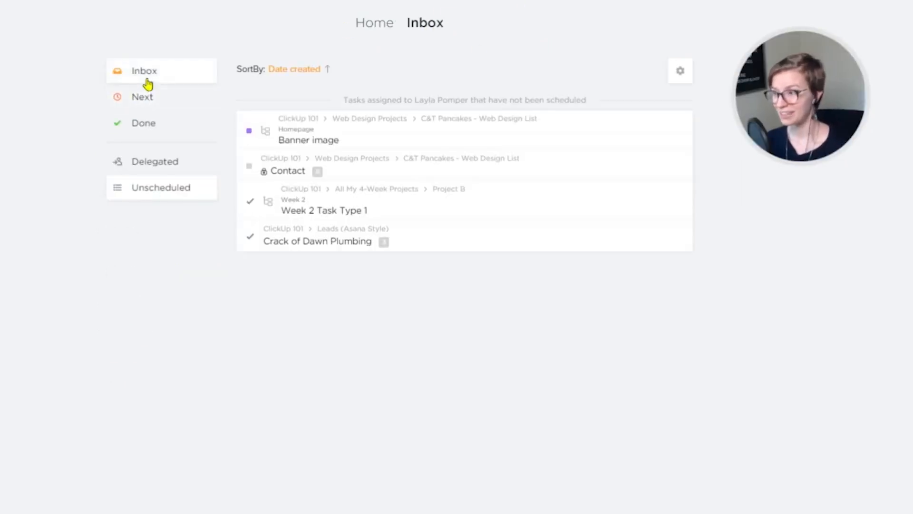
pyautogui.click(143, 97)
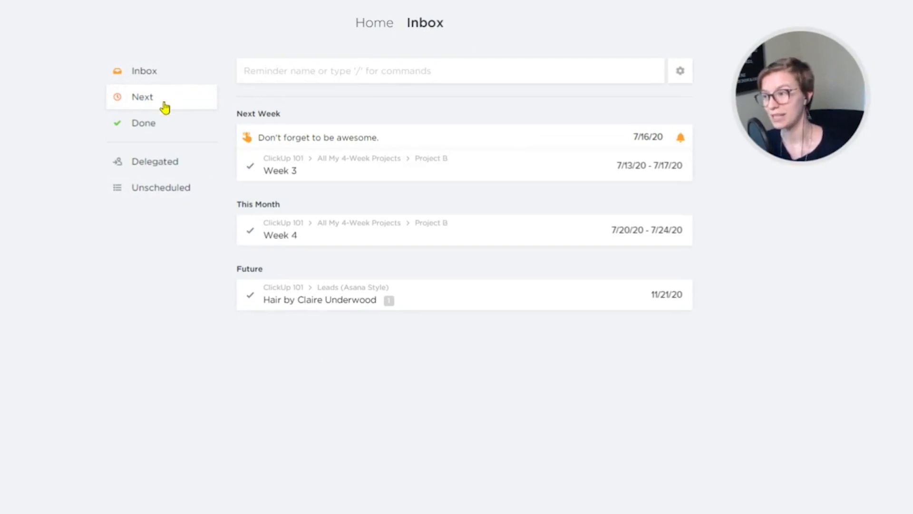
pyautogui.moveTo(150, 176)
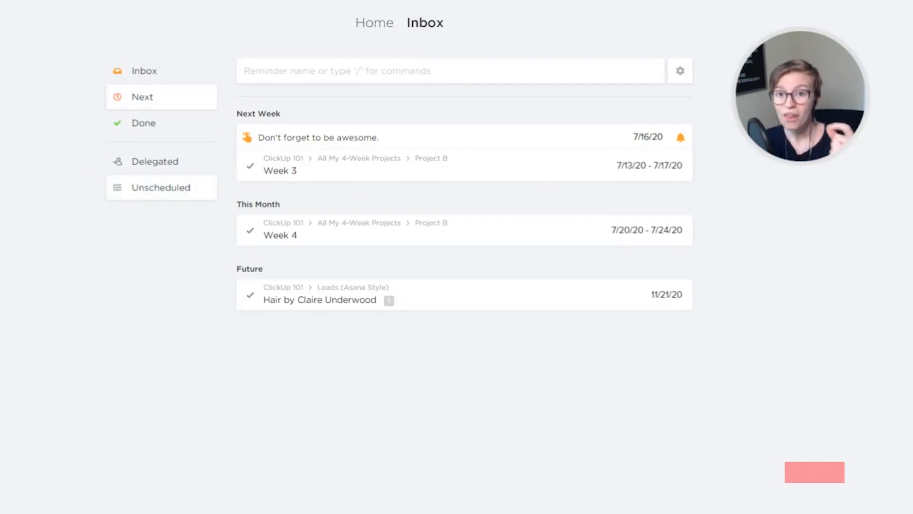
# Step: Save a reminder 'Typing something.' due July 23, 2020
pyautogui.click(361, 71)
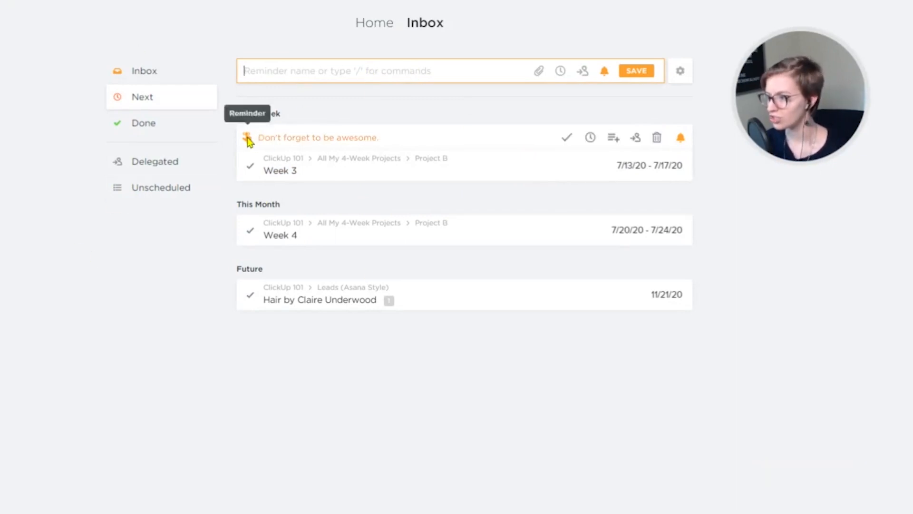
pyautogui.write('Typing t')
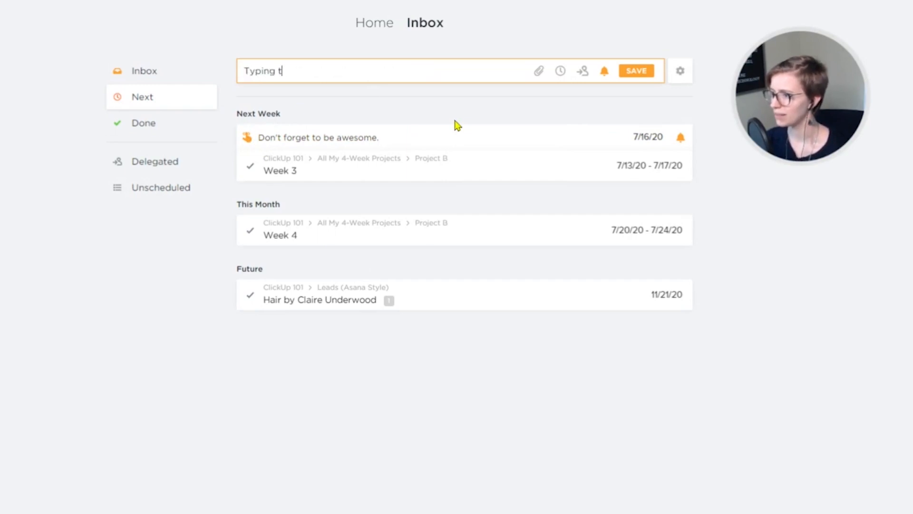
pyautogui.write('something.')
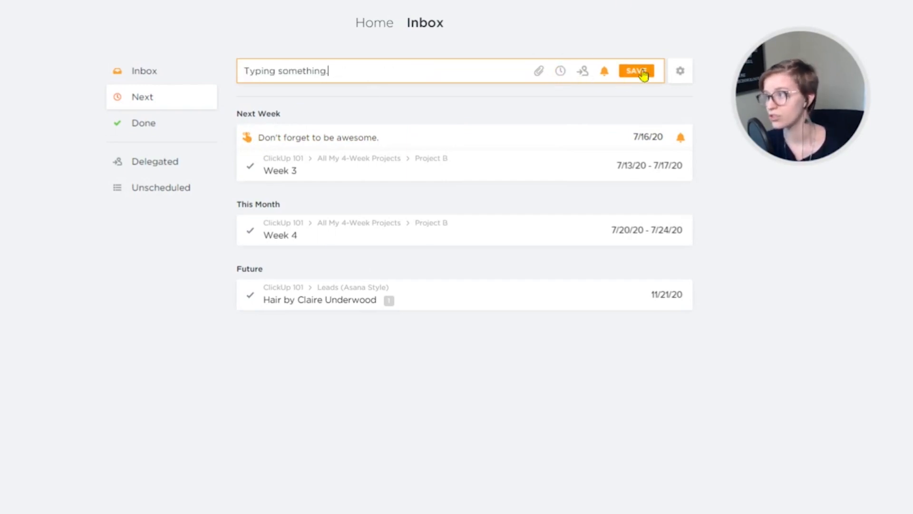
pyautogui.click(560, 70)
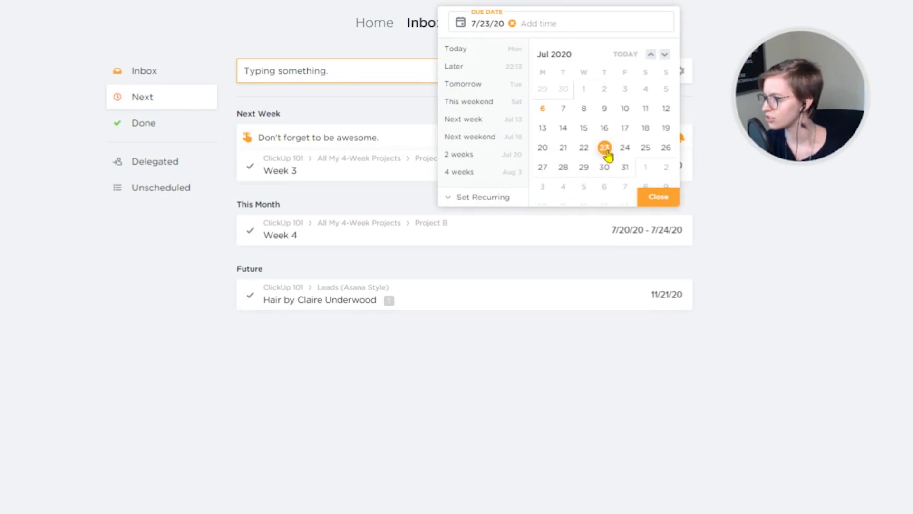
pyautogui.click(657, 197)
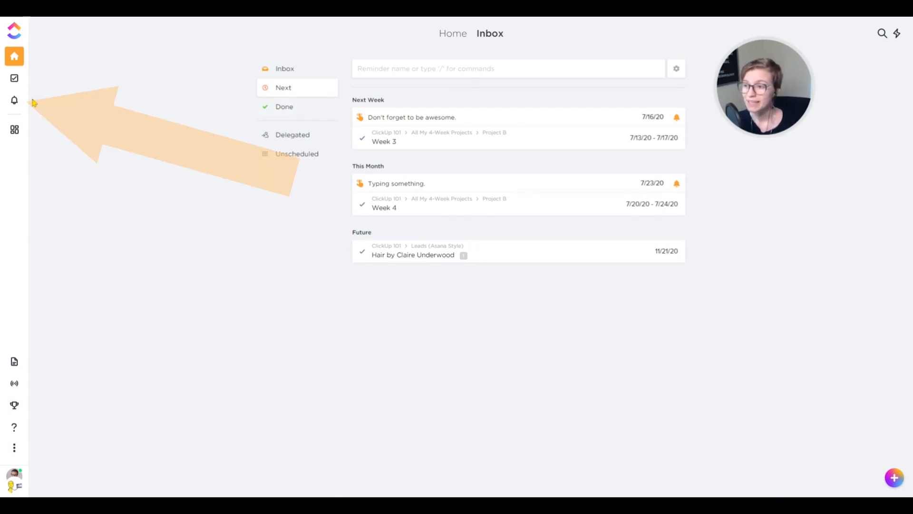
# Step: Open Notifications, toggle between New and Cleared, and end on the Cleared tab
pyautogui.click(14, 100)
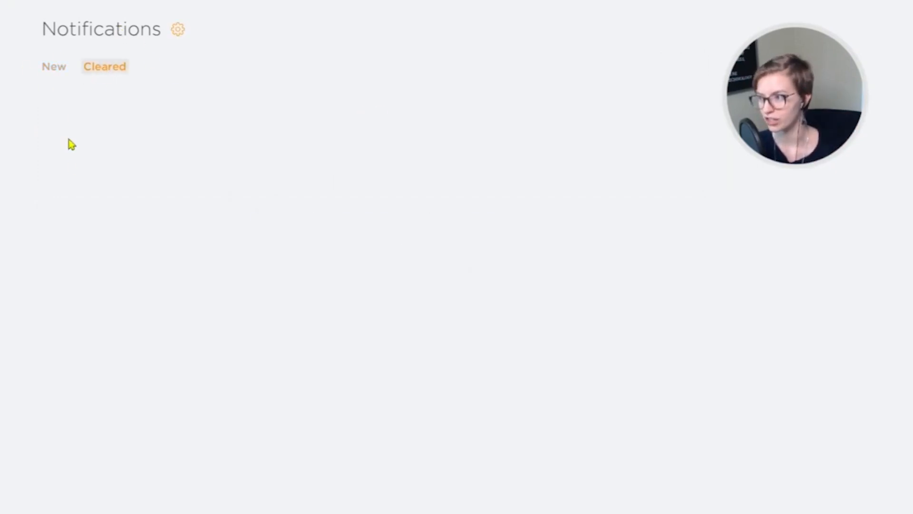
pyautogui.click(53, 65)
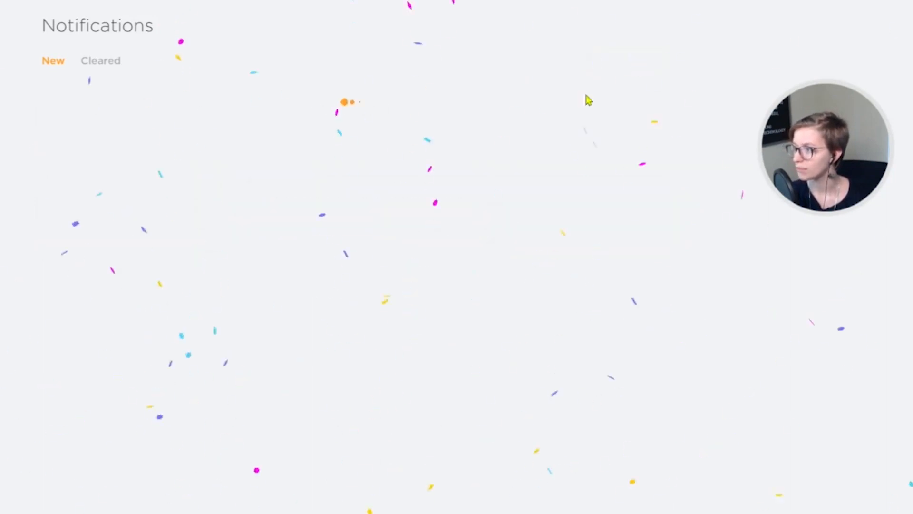
pyautogui.click(101, 60)
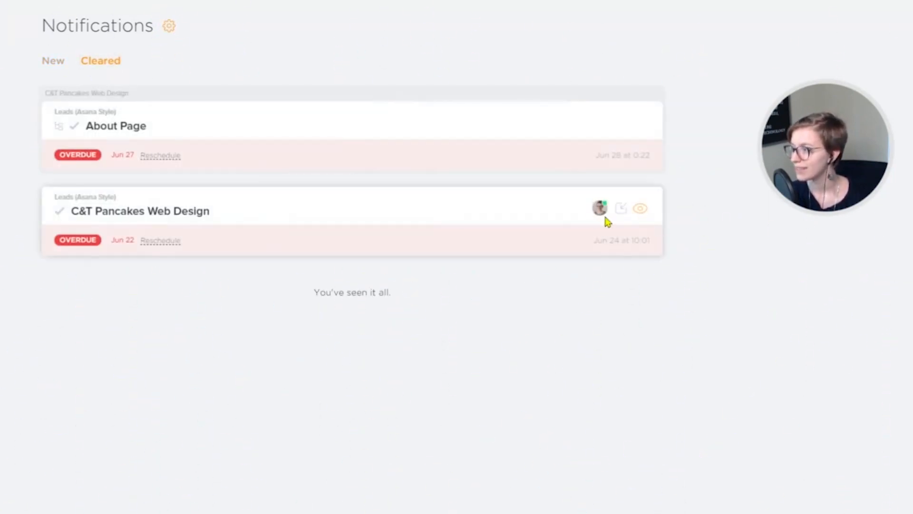
pyautogui.moveTo(609, 163)
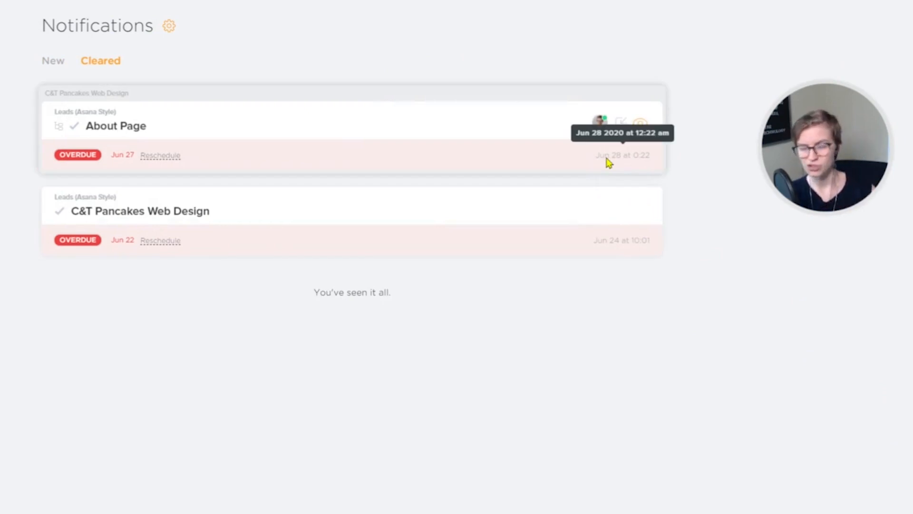
pyautogui.click(52, 60)
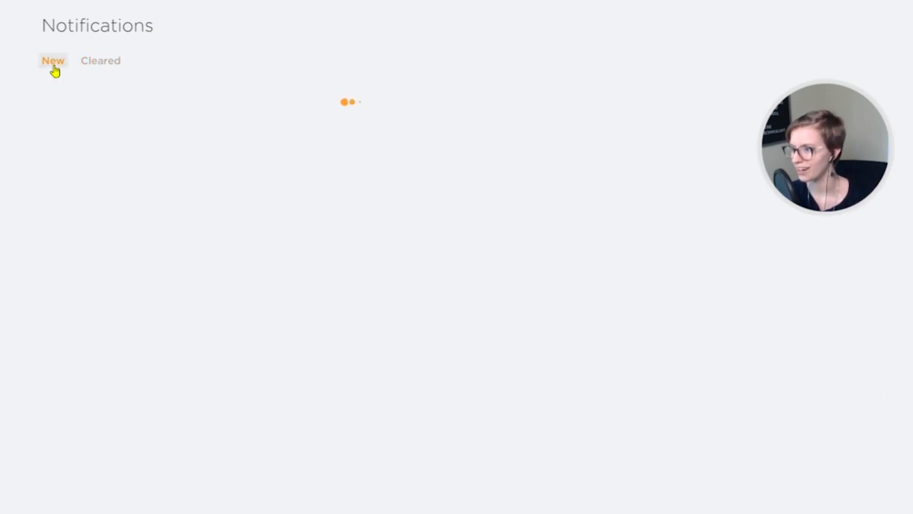
pyautogui.click(101, 60)
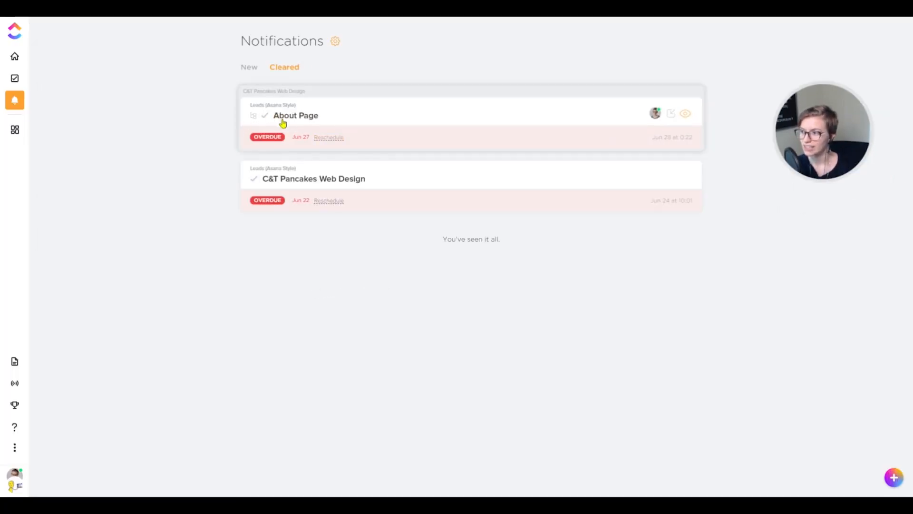
# Step: Open the About Page task and its Leads (Asana Style) list, then return to Notifications
pyautogui.click(296, 115)
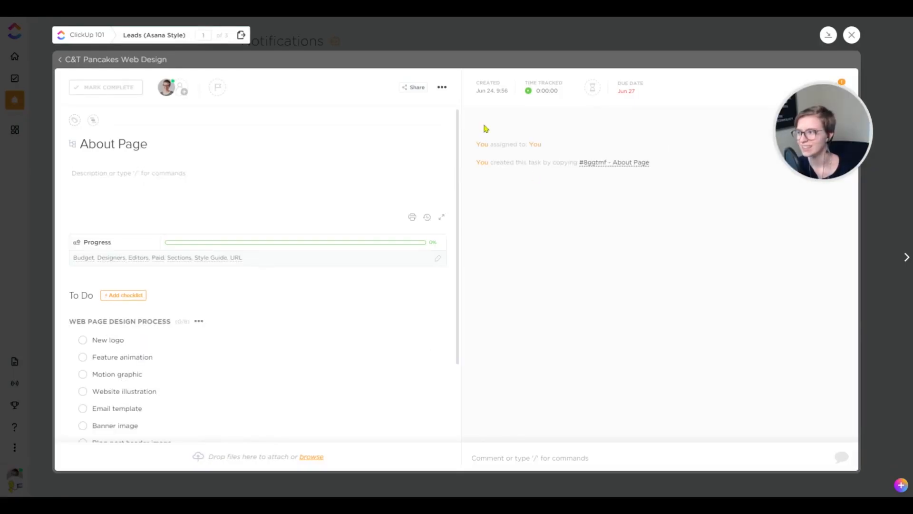
pyautogui.click(851, 34)
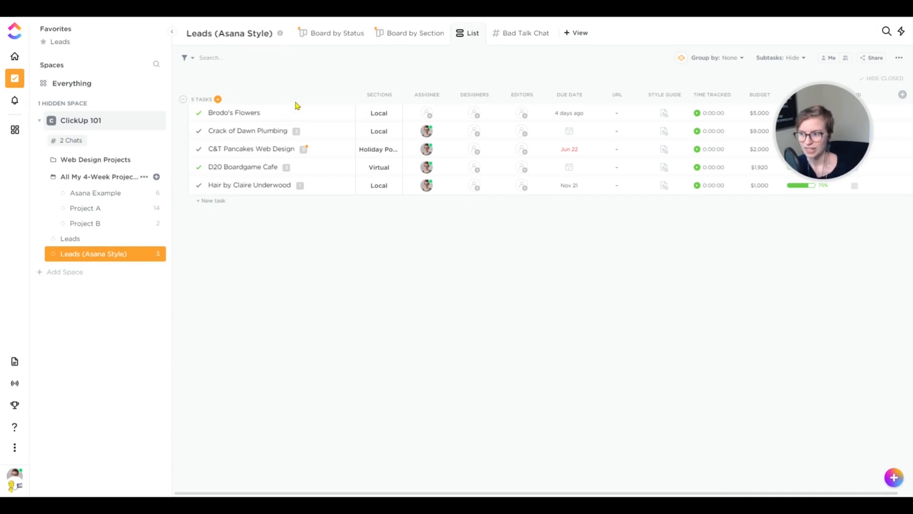
pyautogui.click(15, 100)
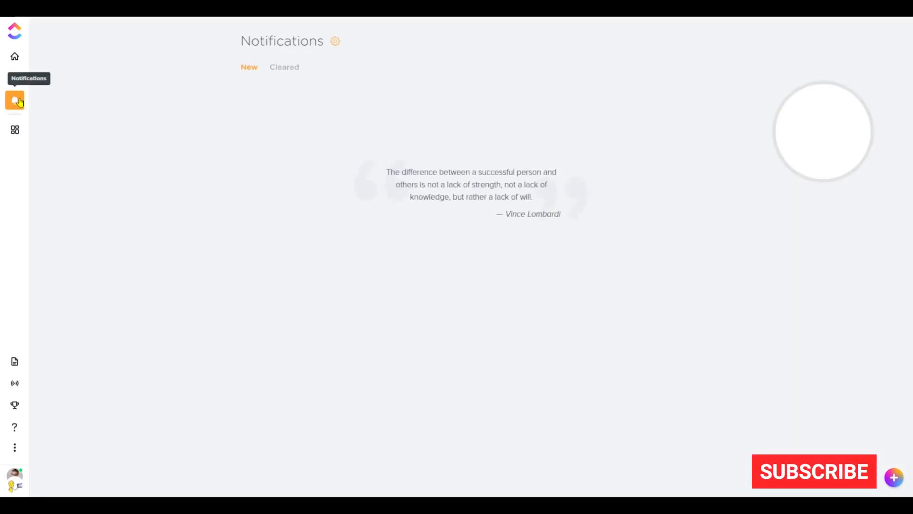
pyautogui.click(814, 471)
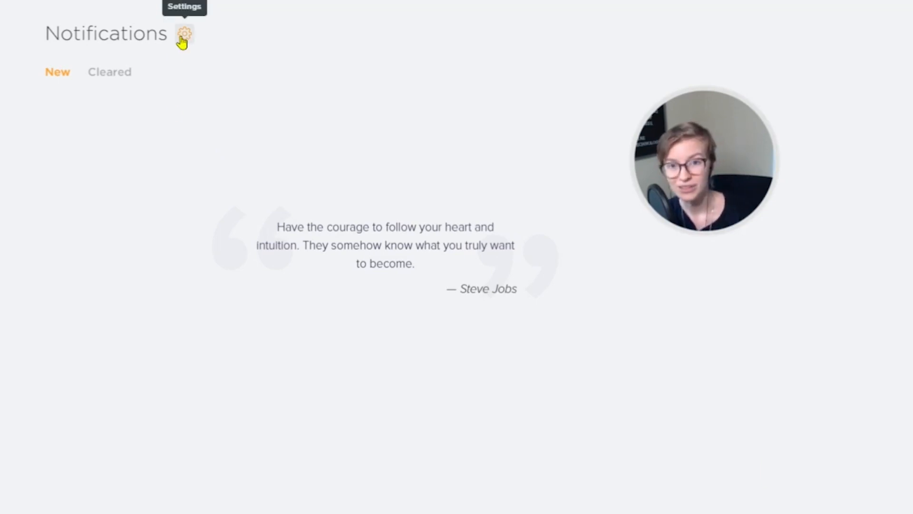
# Step: Review the workspace notification preferences, then open Pulse showing one user online
pyautogui.click(184, 36)
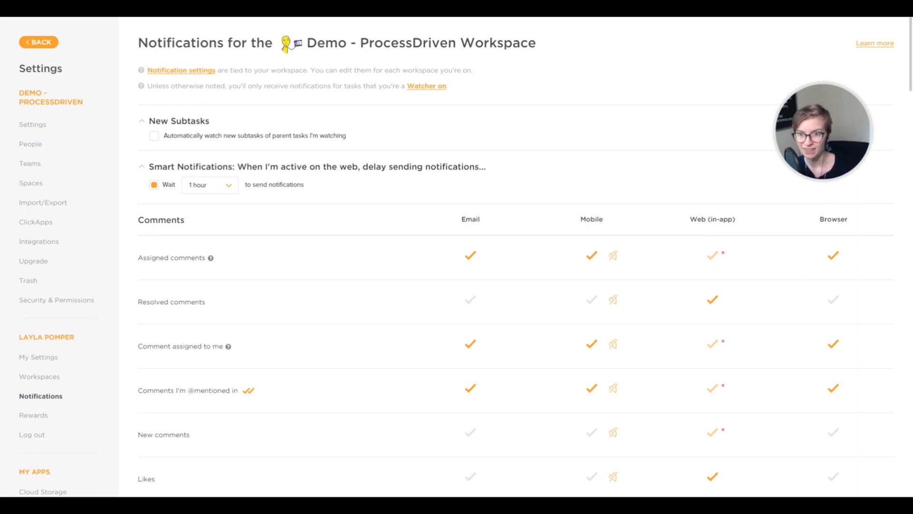
pyautogui.click(15, 383)
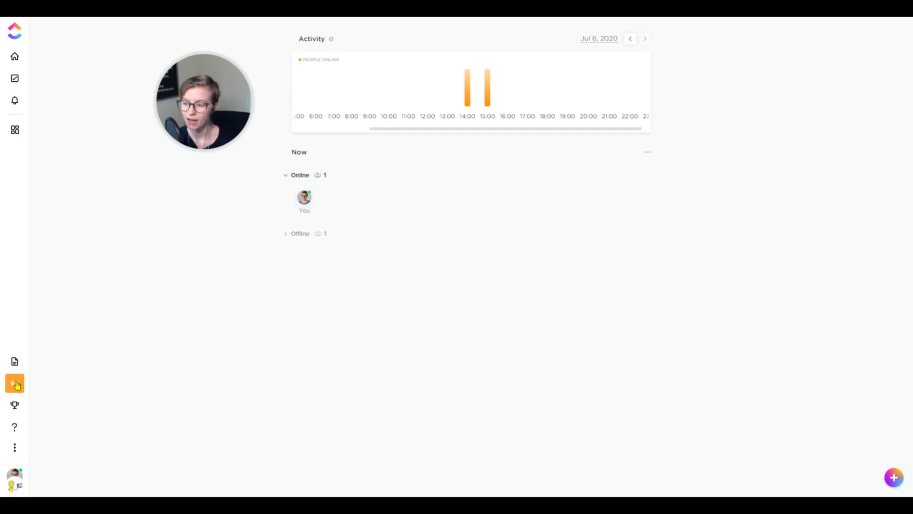
pyautogui.moveTo(423, 362)
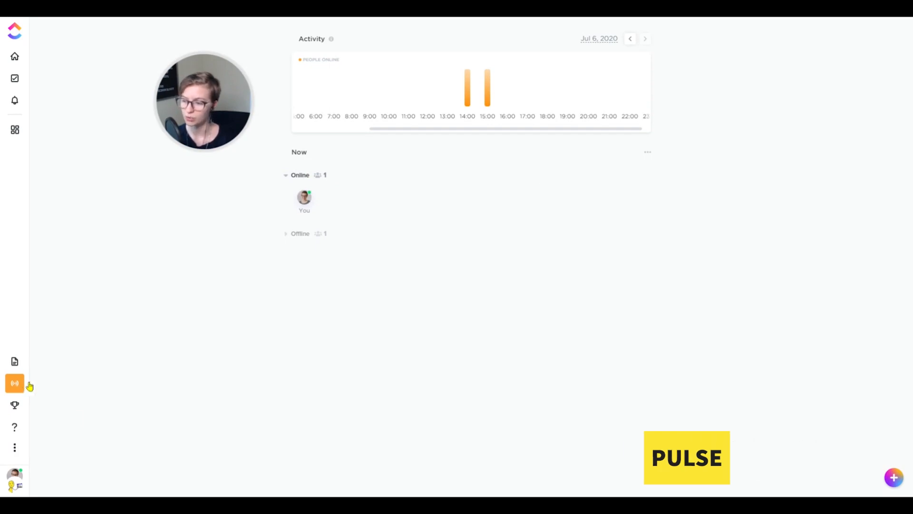
pyautogui.moveTo(192, 382)
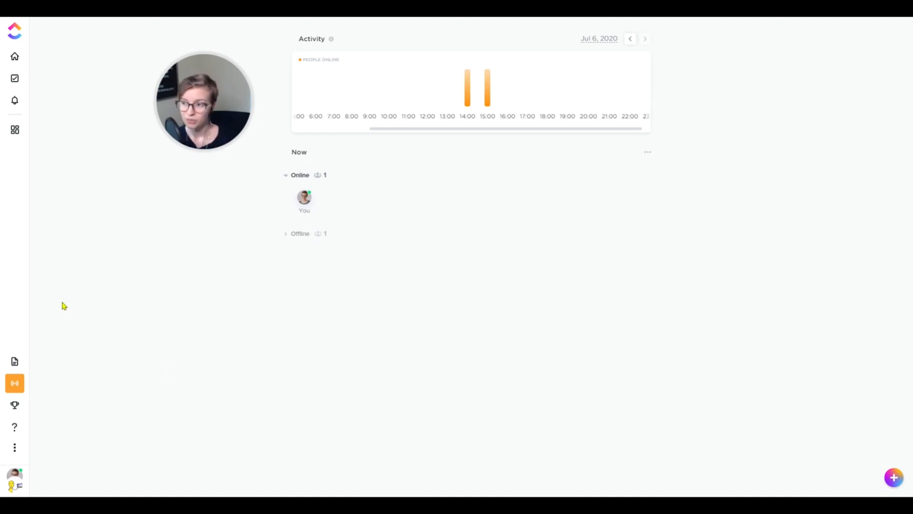
pyautogui.moveTo(15, 78)
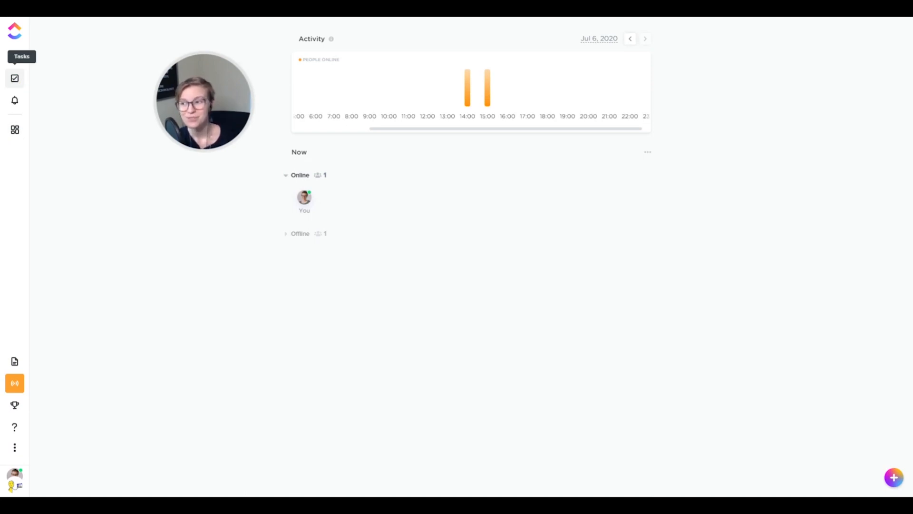
# Step: Leave Pulse for the empty New tab of Notifications
pyautogui.click(15, 100)
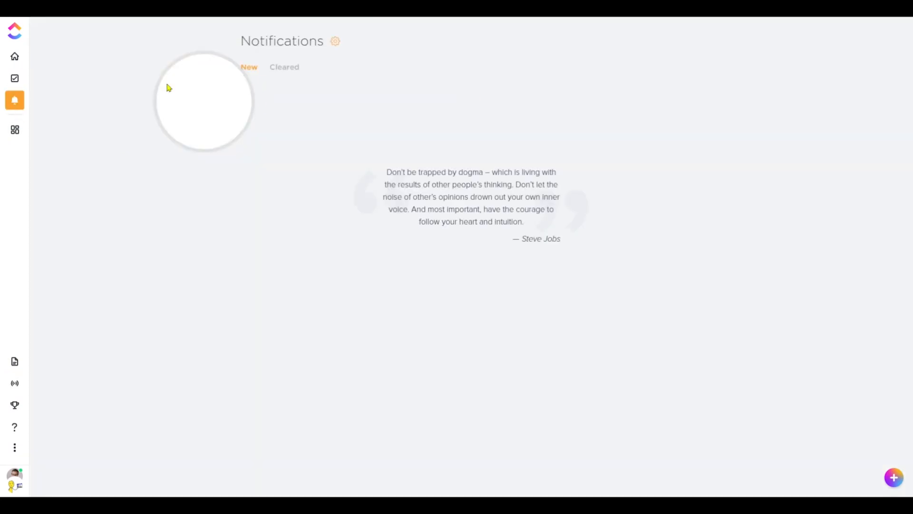